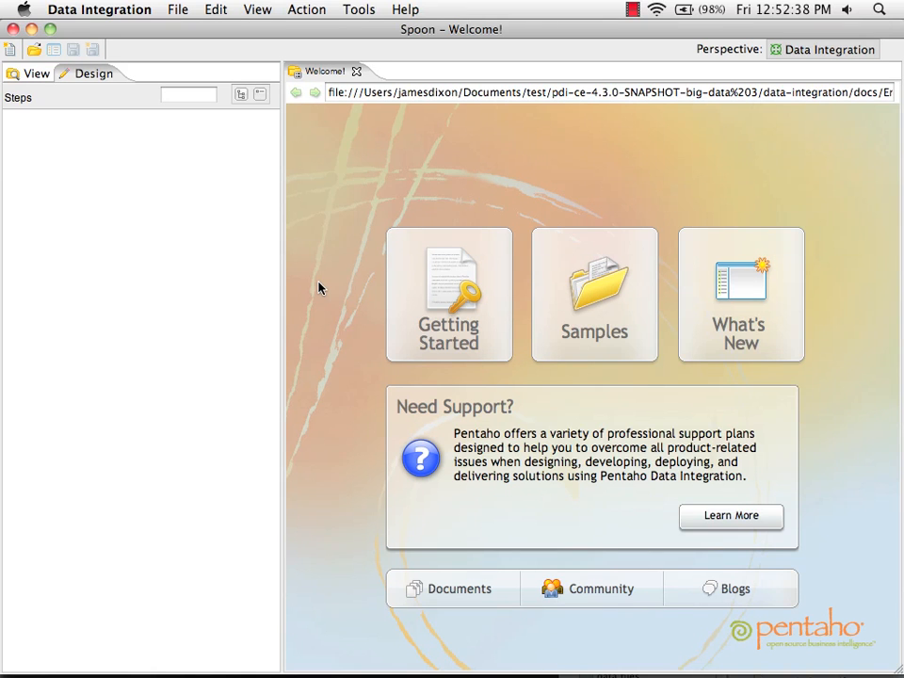
- Create a new transformation and expand the Input step category
click(10, 49)
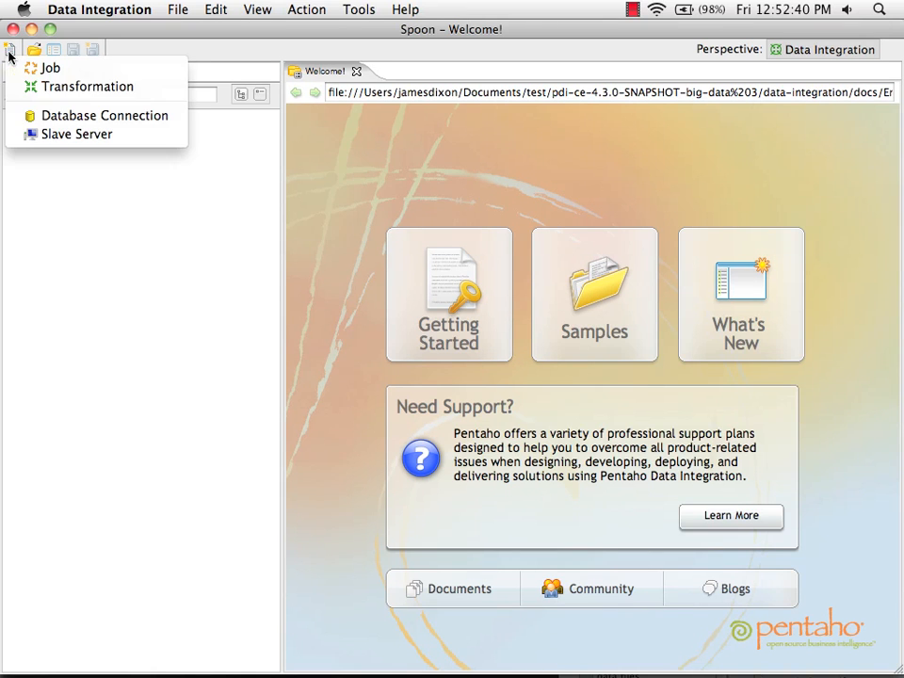
click(91, 86)
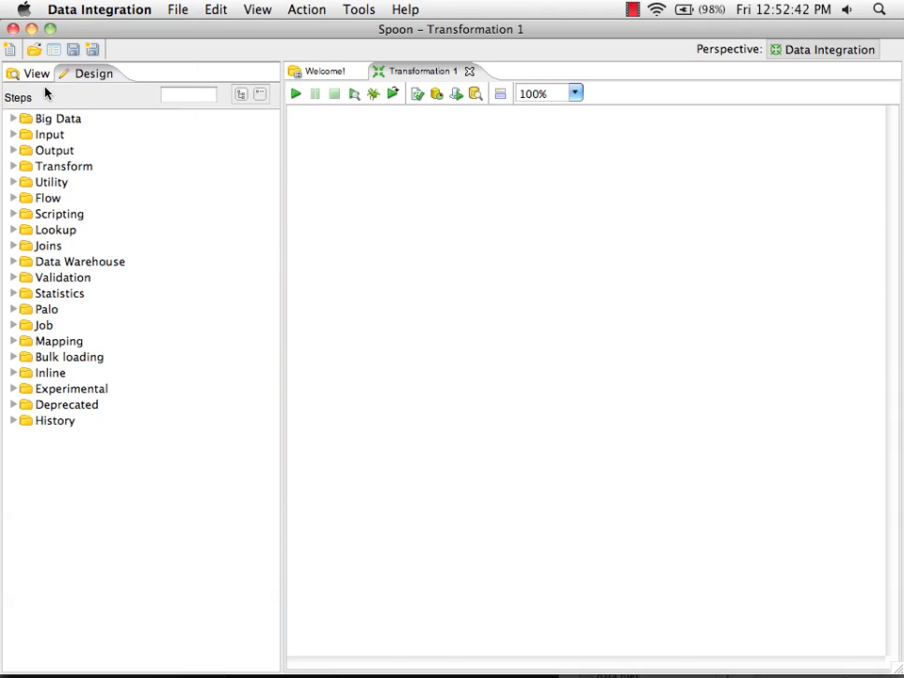
mouse_move(118, 148)
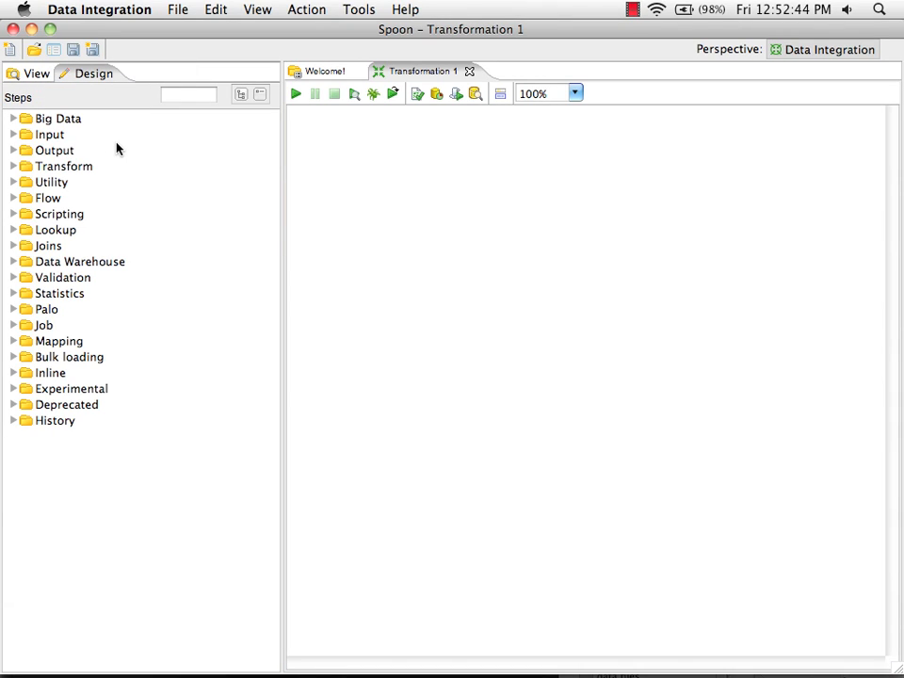
mouse_move(14, 153)
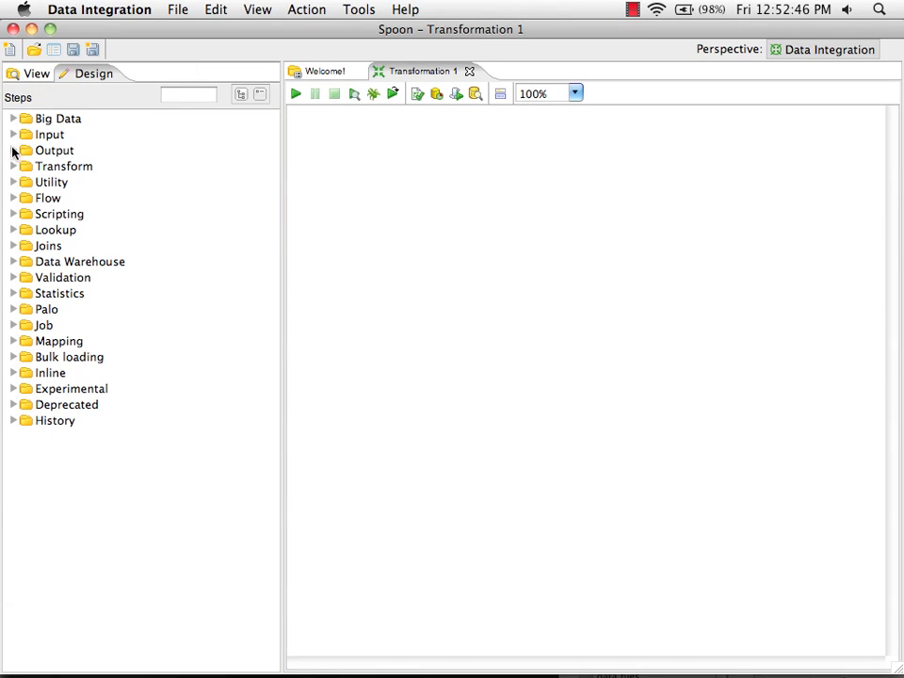
click(15, 134)
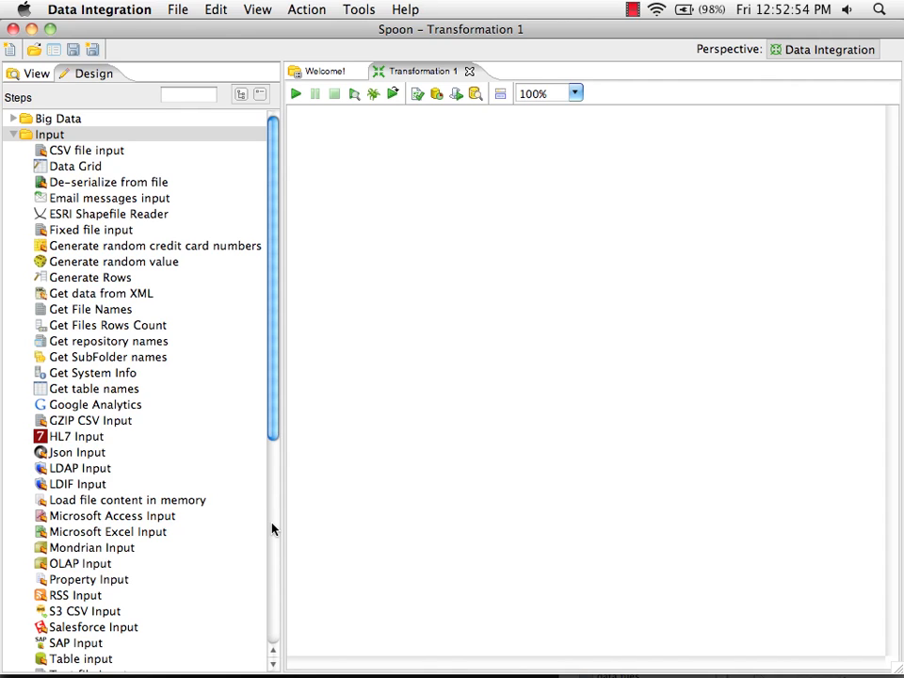
- Add a Text file input step and choose page_successions.txt as its source file
scroll(down, 3)
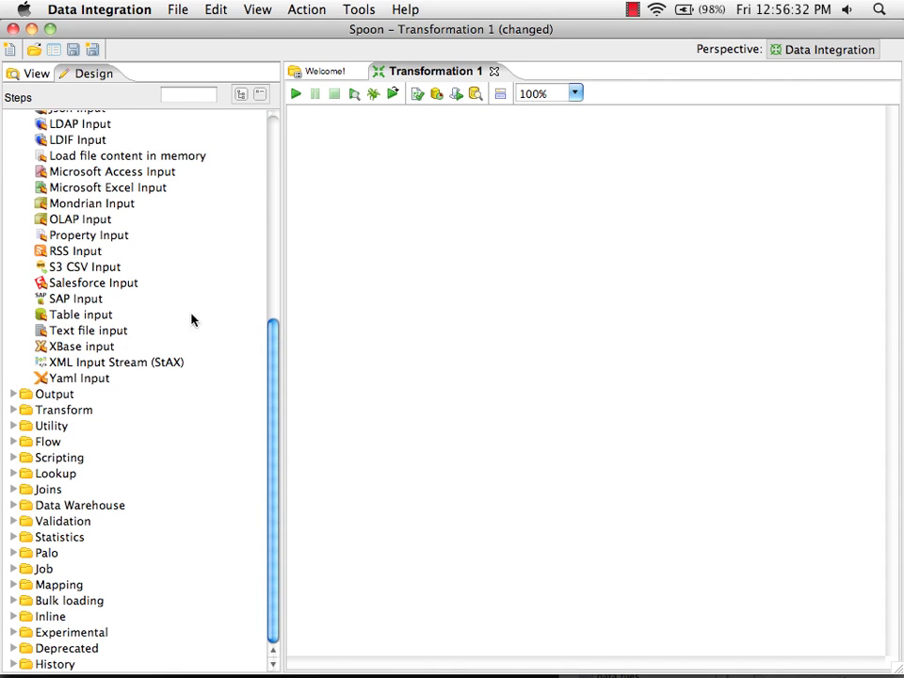
drag(88, 329, 329, 173)
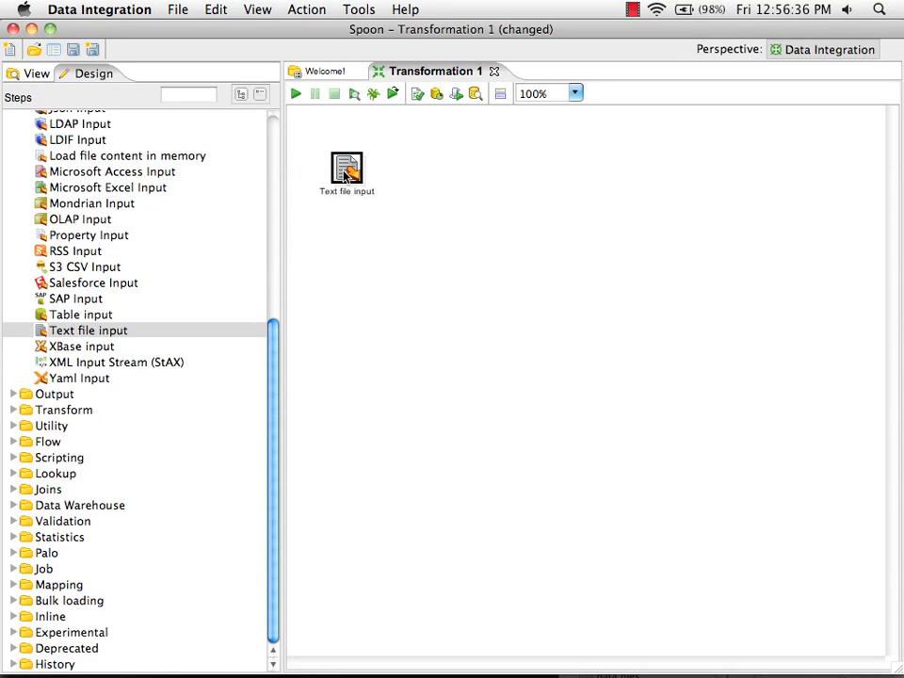
double_click(347, 167)
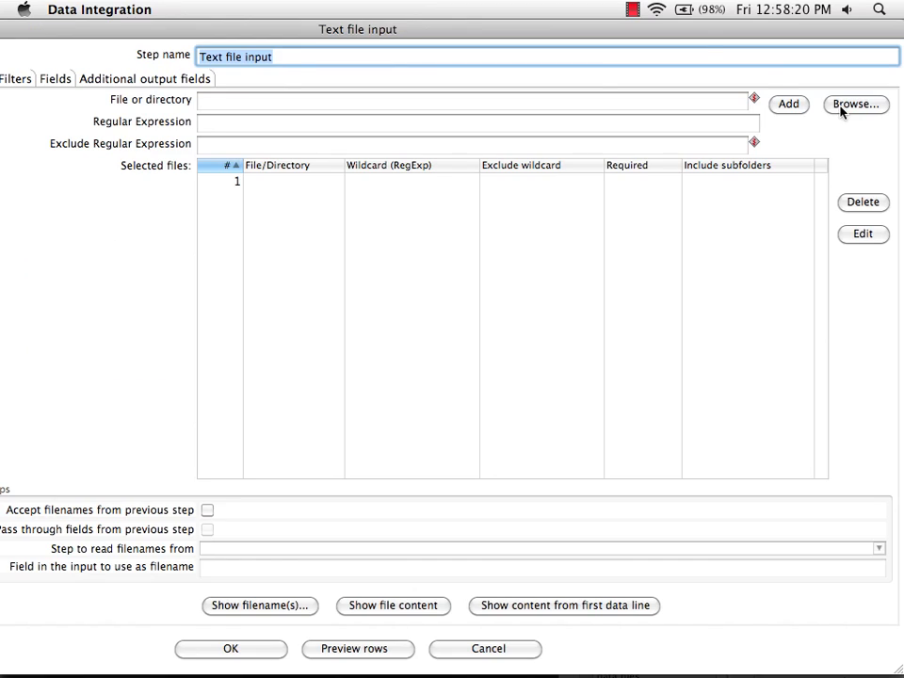
click(854, 103)
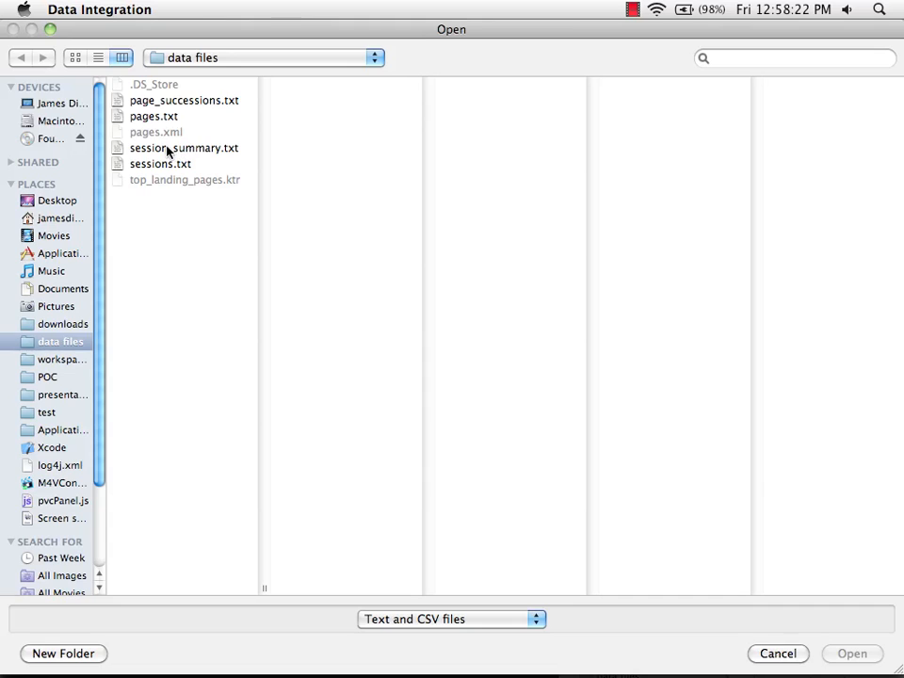
click(184, 100)
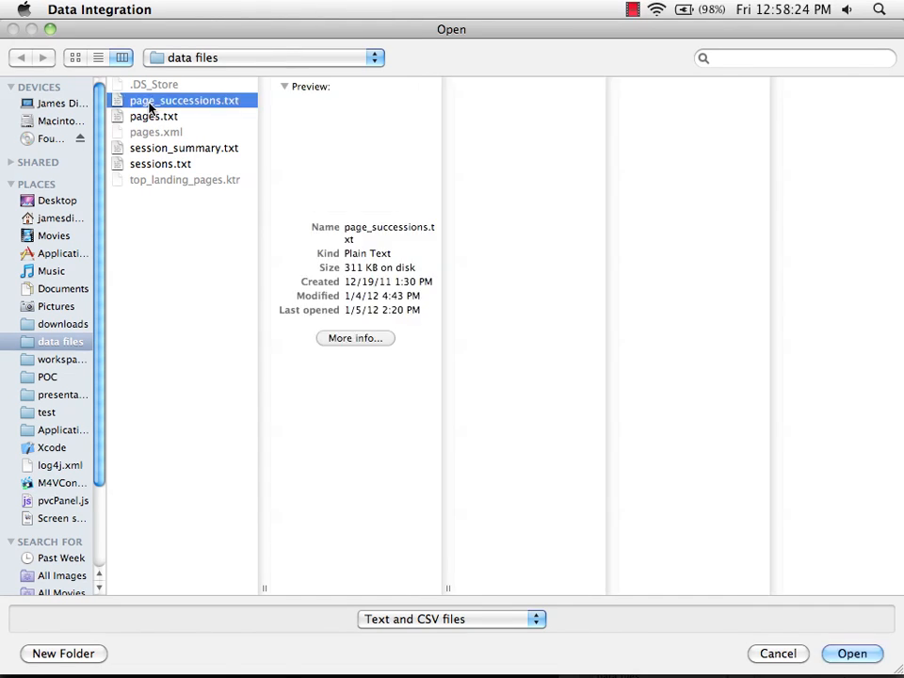
click(852, 654)
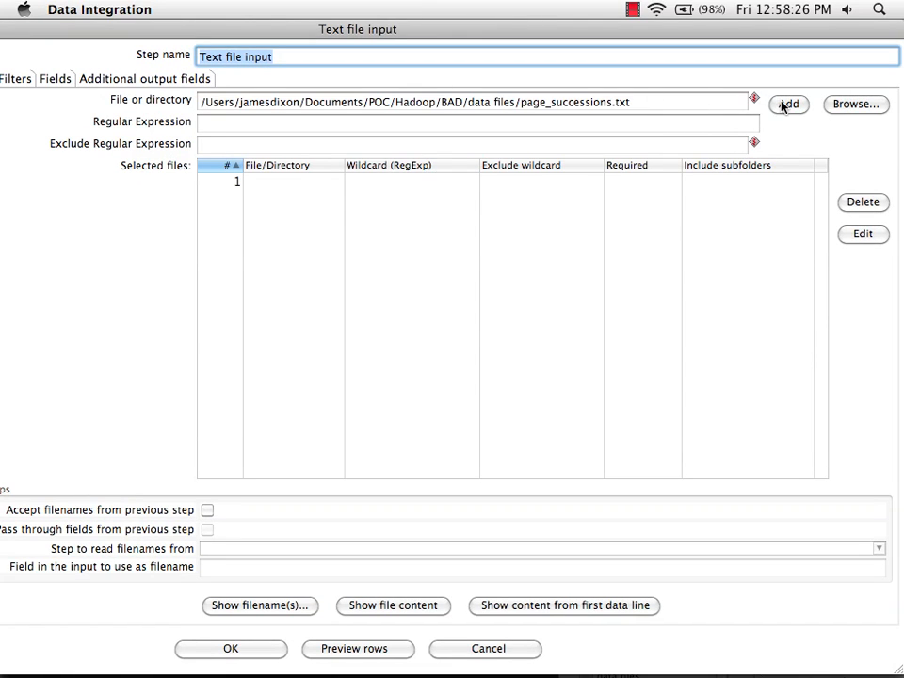
- Add the file to the selection and detect its fields key, url, nextUrl and Count
click(788, 104)
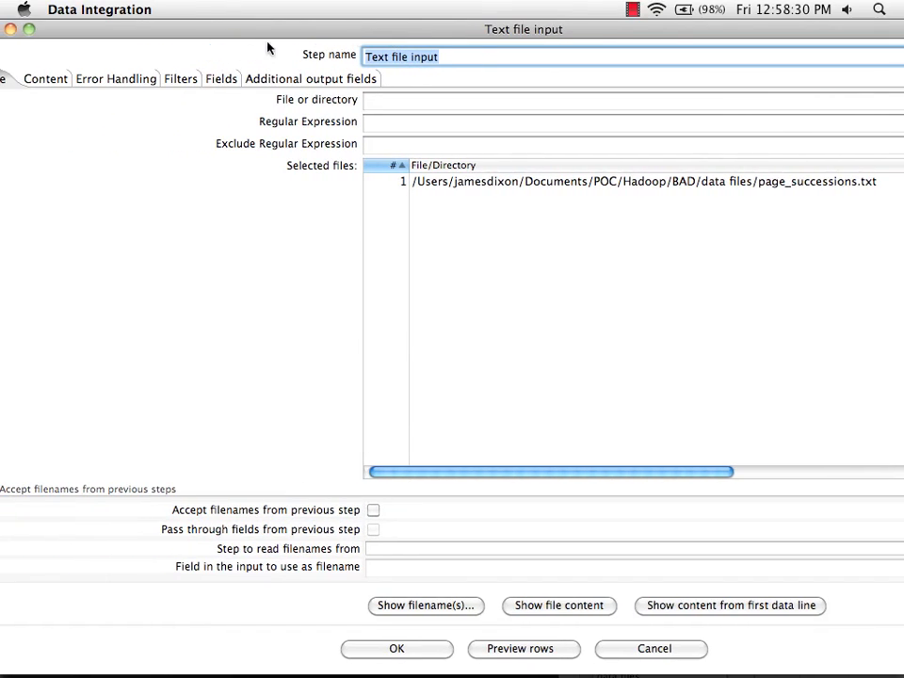
click(211, 79)
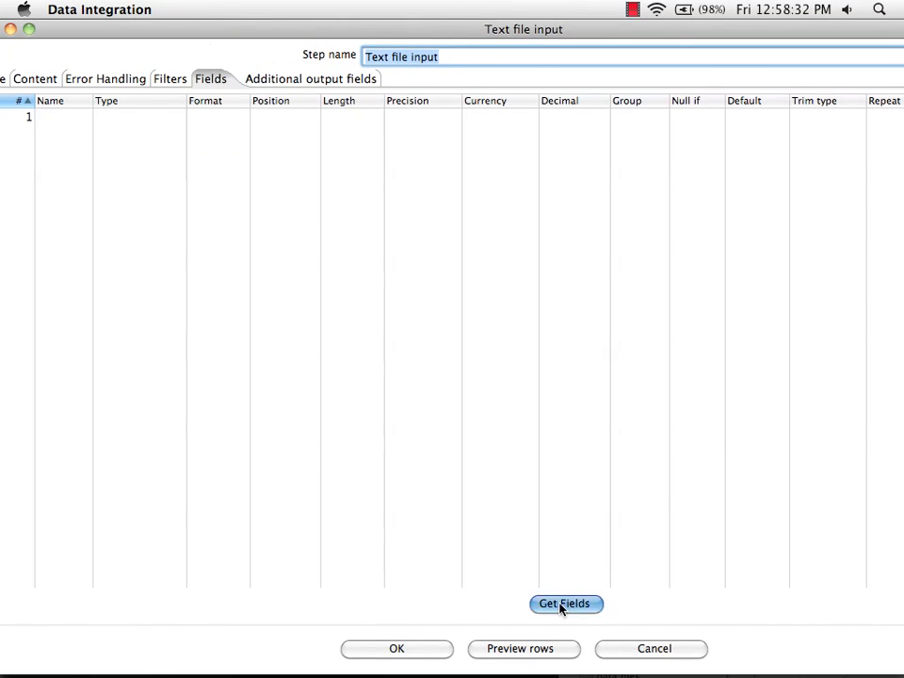
click(565, 604)
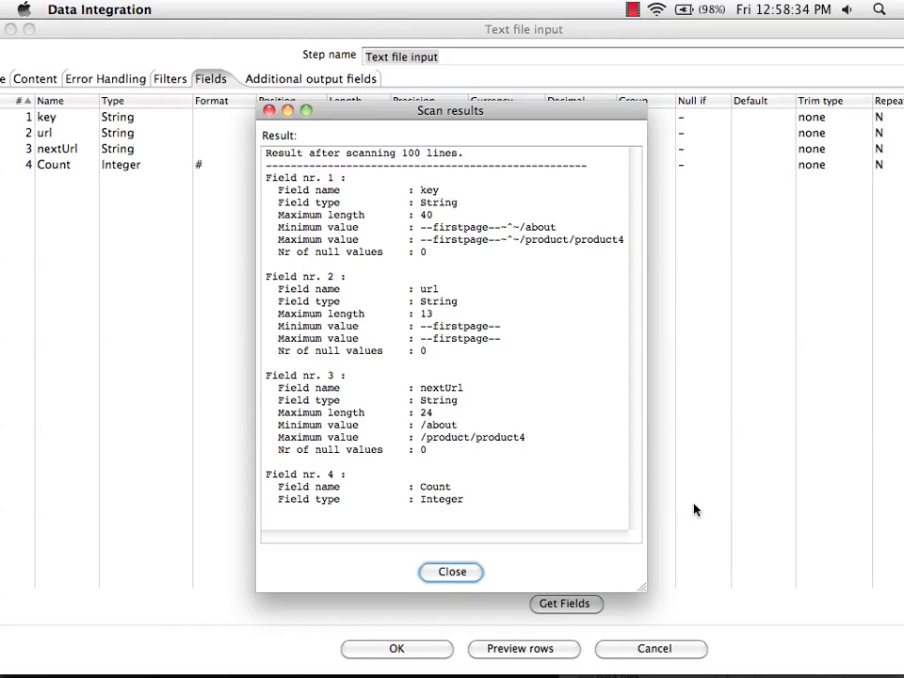
click(450, 571)
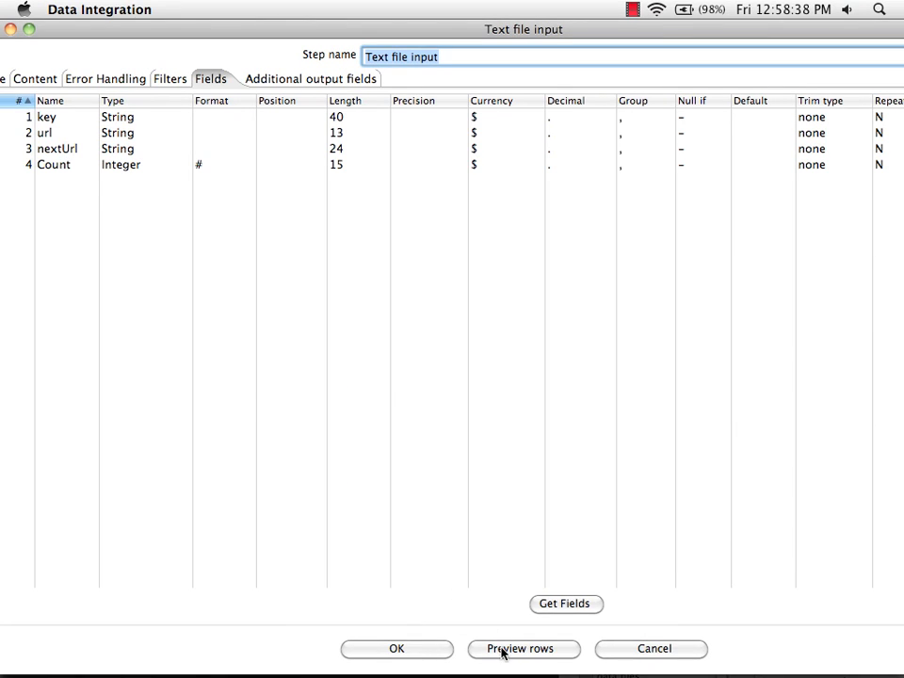
- Preview 1000 rows to verify the data, then accept the Text file input settings
click(524, 648)
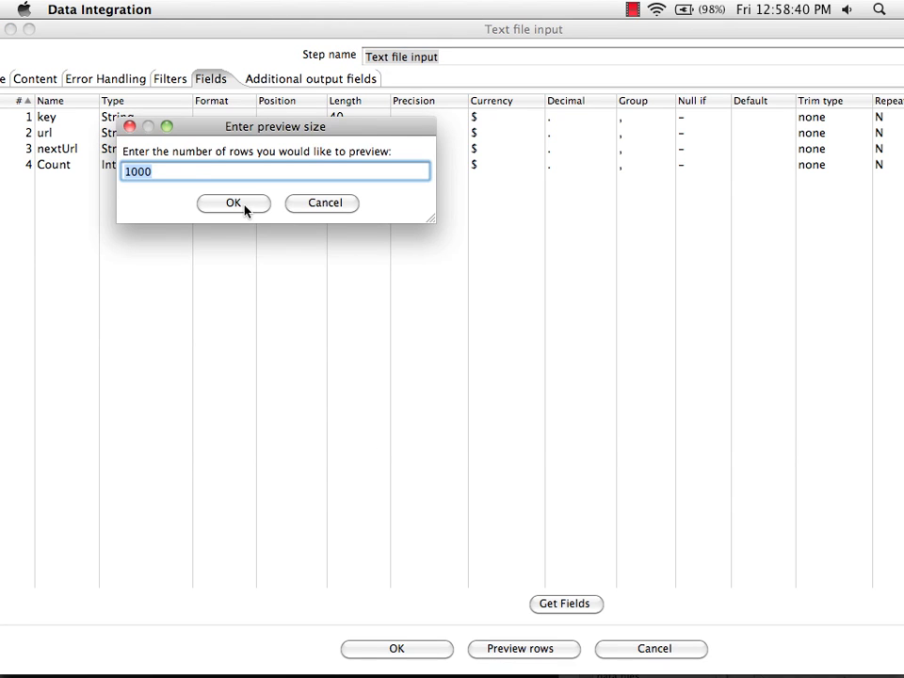
click(233, 204)
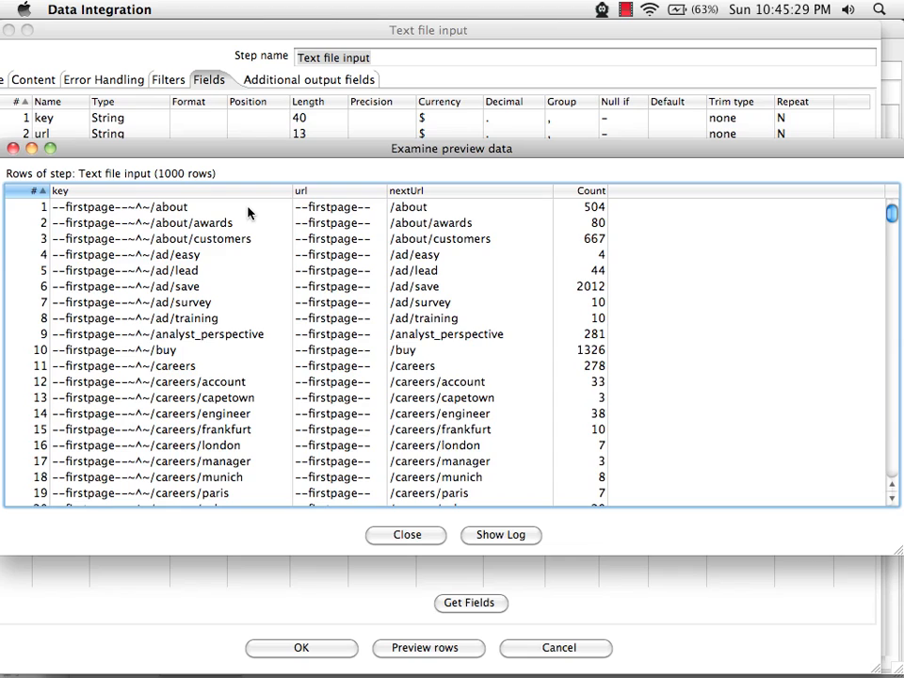
mouse_move(407, 535)
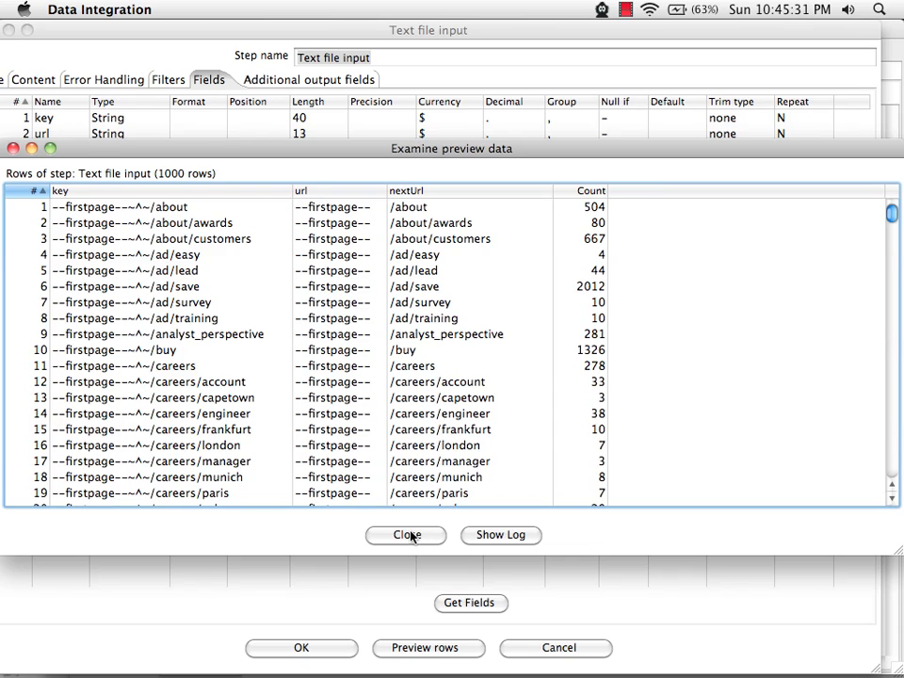
click(406, 535)
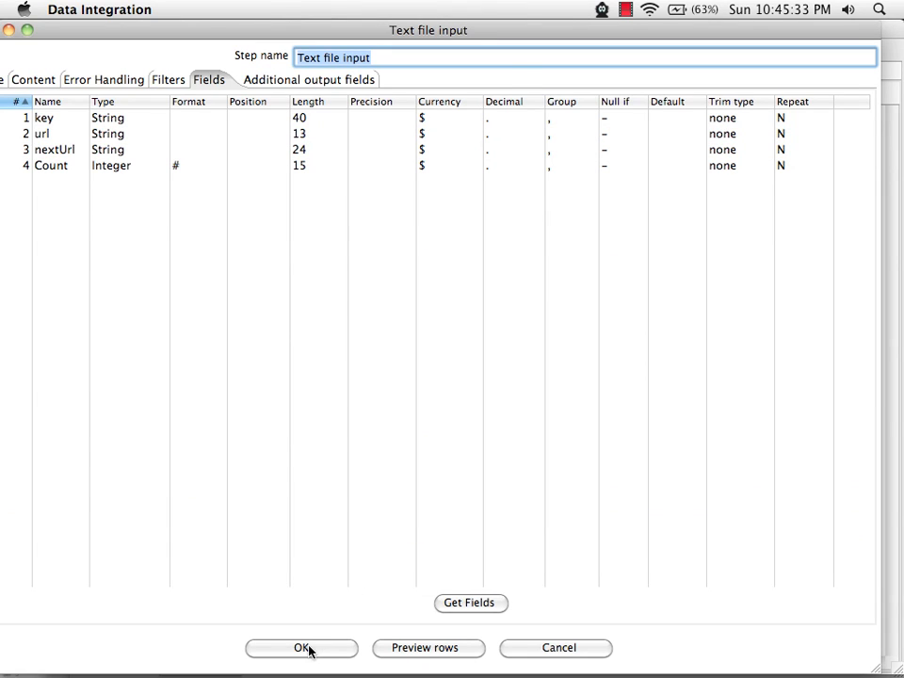
click(302, 648)
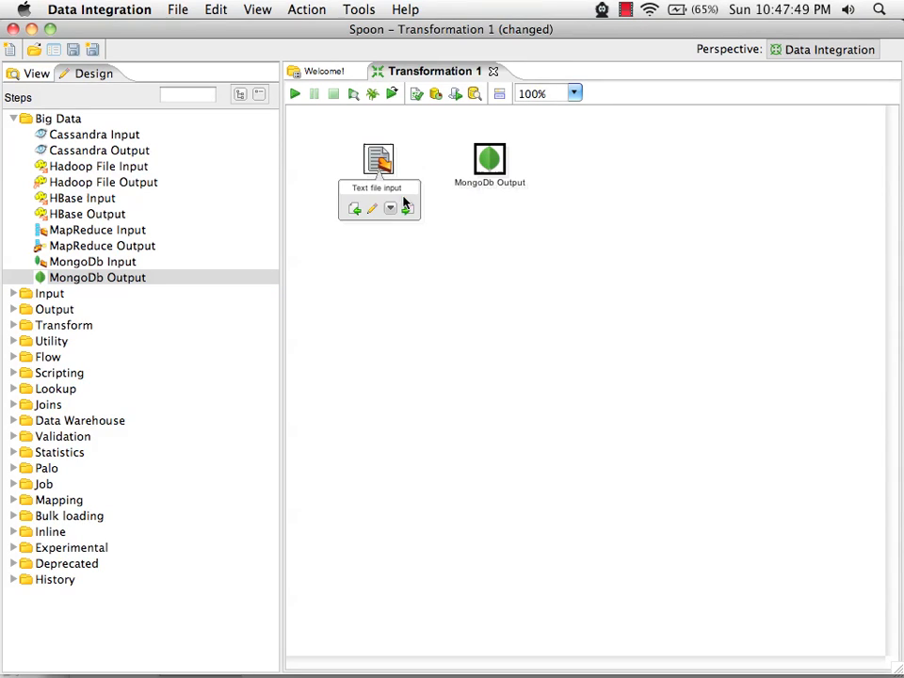
- Hop Text file input to MongoDb Output and target Demo.PageSuccessions with Truncate collection ticked
drag(379, 158, 489, 159)
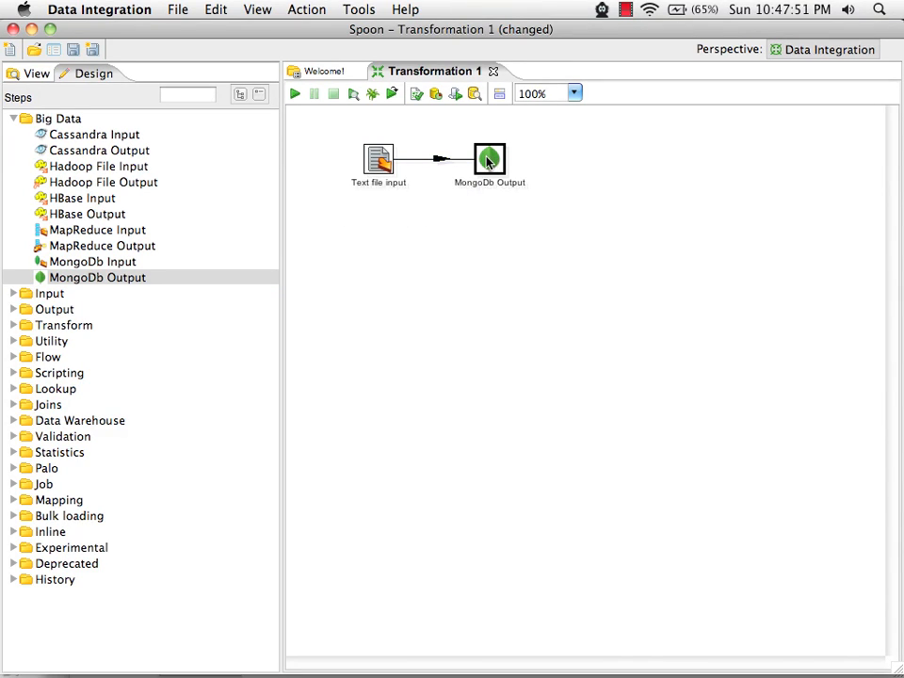
double_click(489, 158)
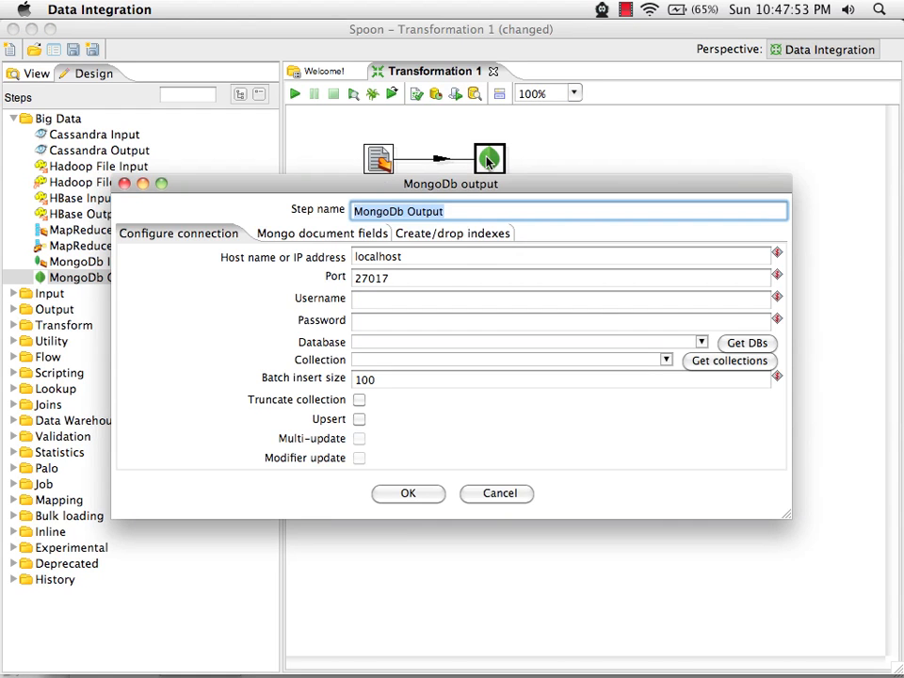
mouse_move(407, 257)
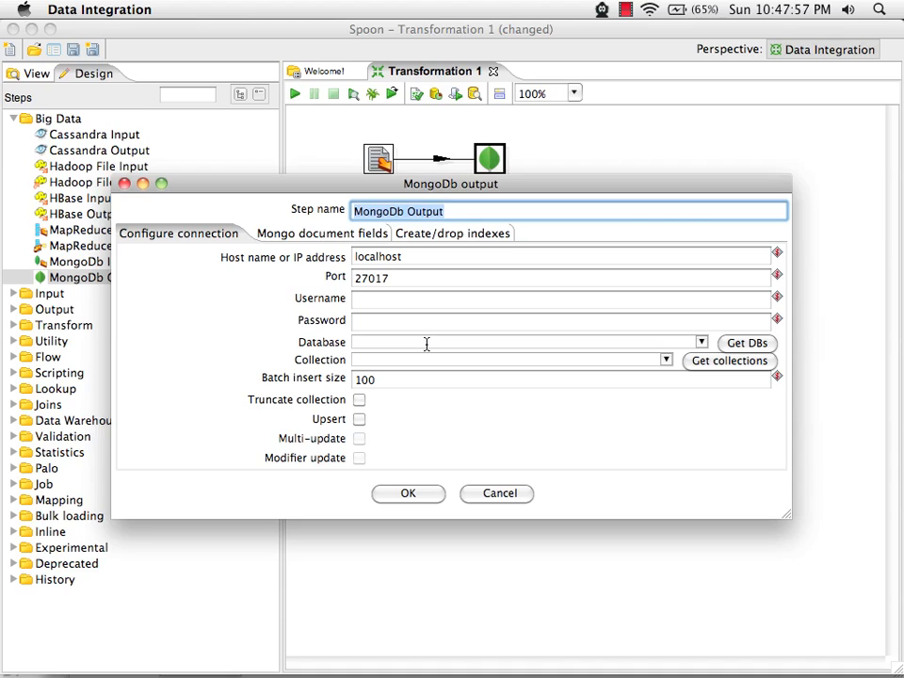
text(DEmo)
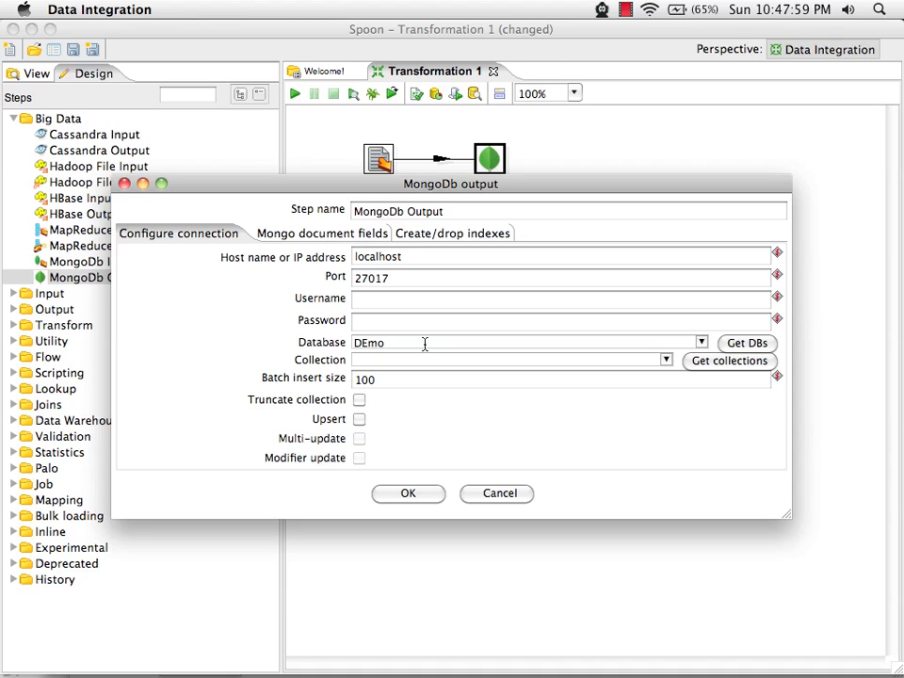
text(Demo)
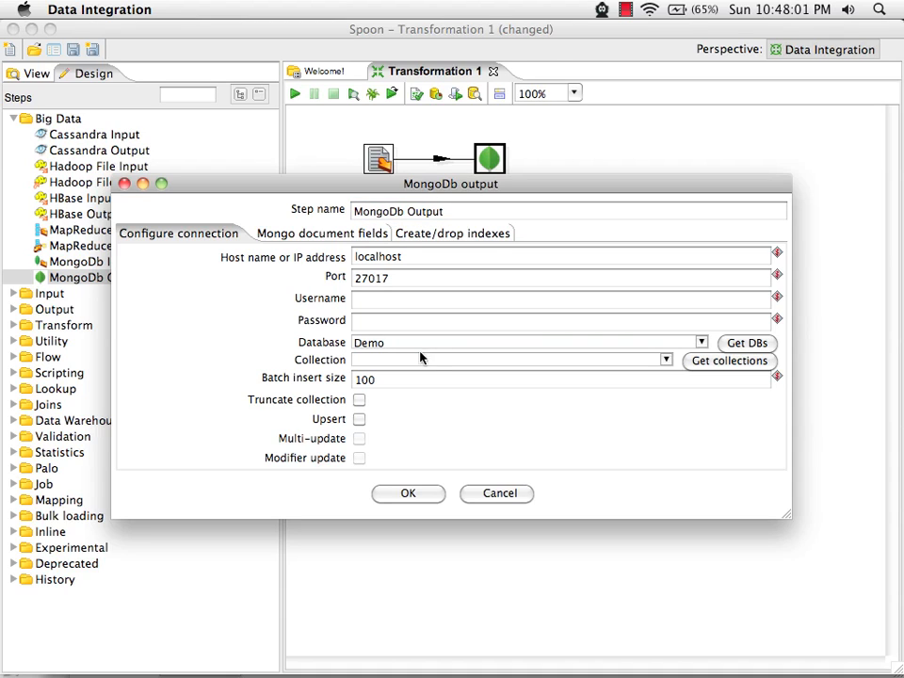
text(PageSuccessio)
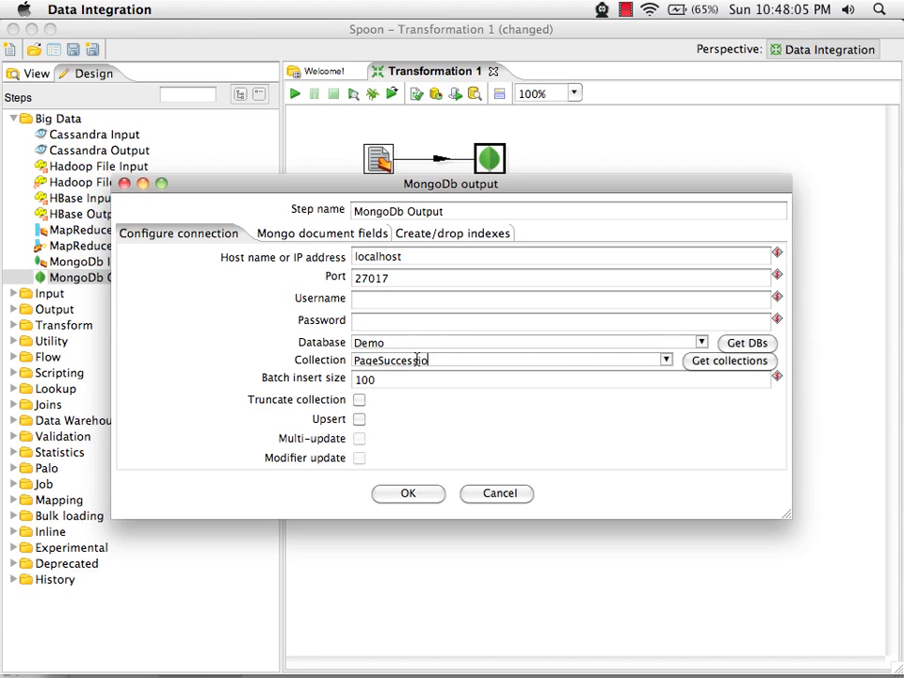
click(359, 400)
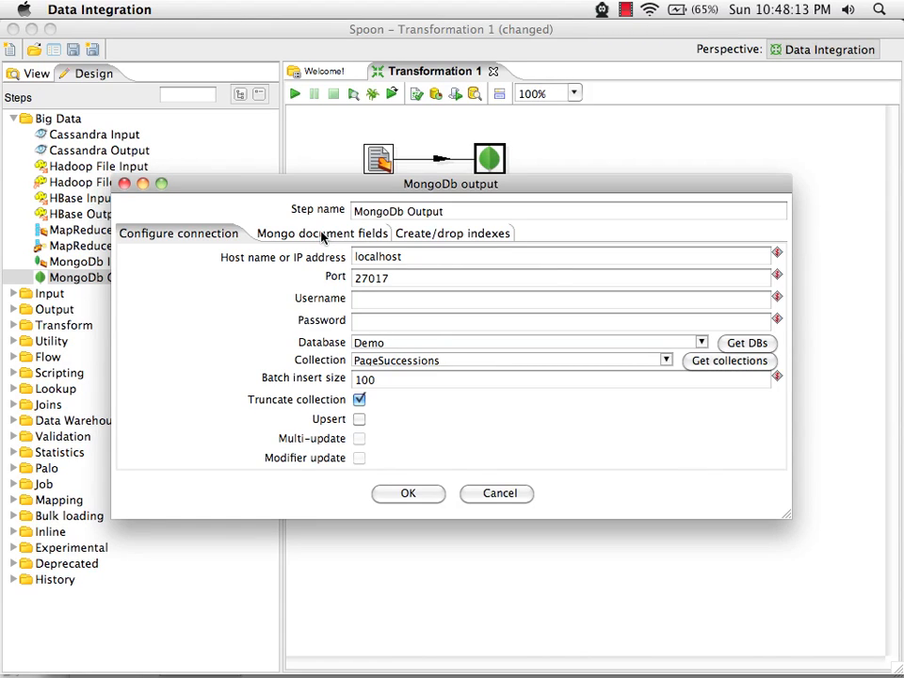
click(312, 233)
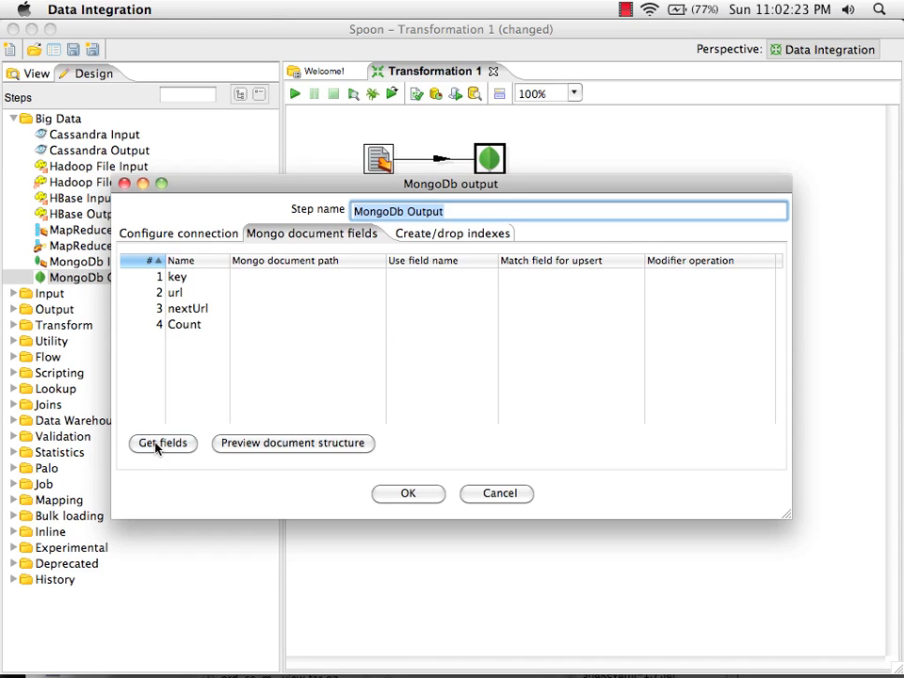
mouse_move(151, 318)
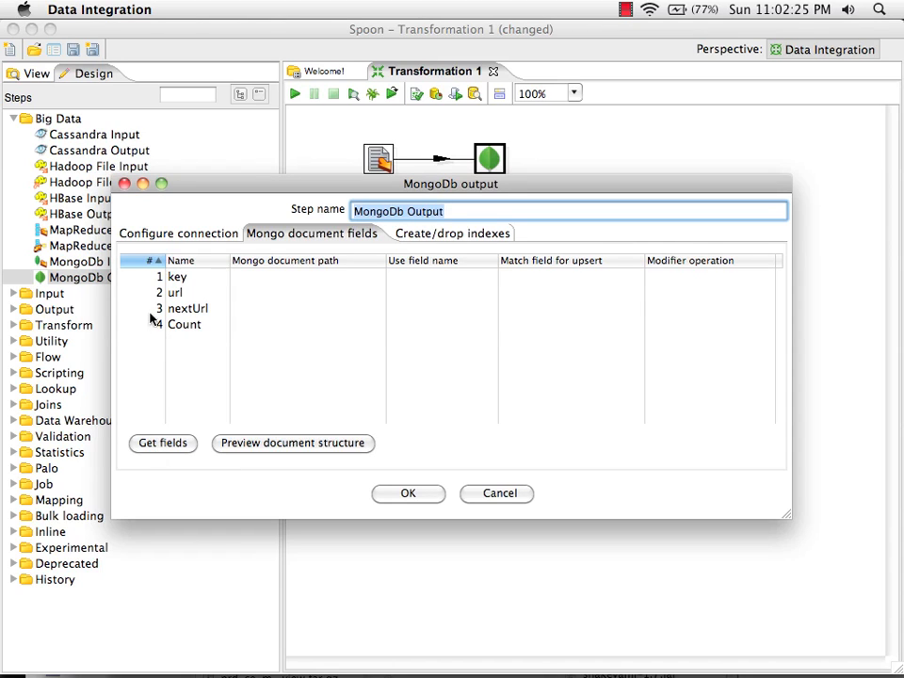
- Remove the key field and create a non-unique index on url, then accept the settings
click(177, 276)
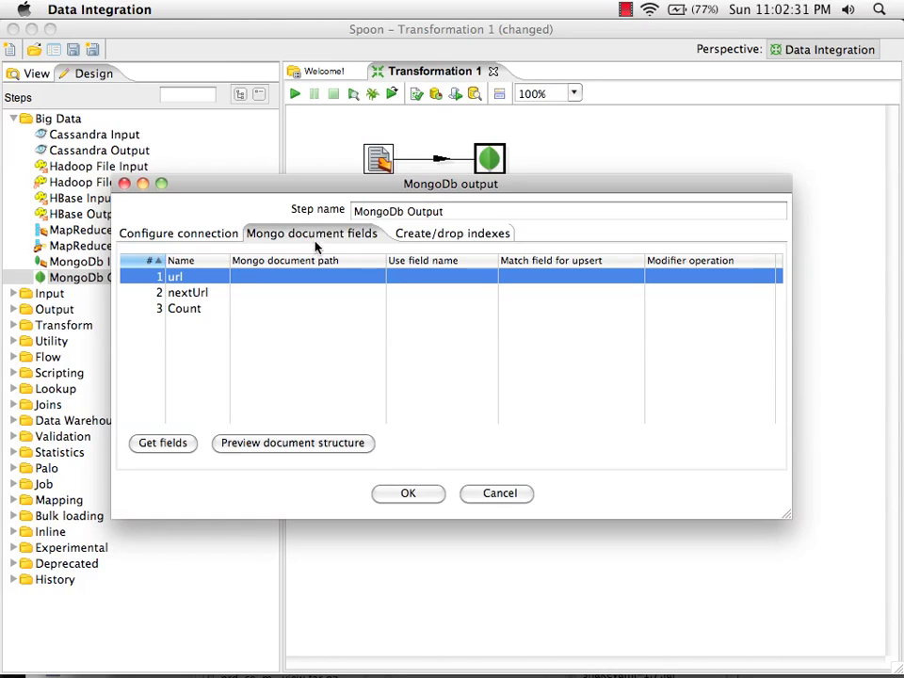
click(452, 233)
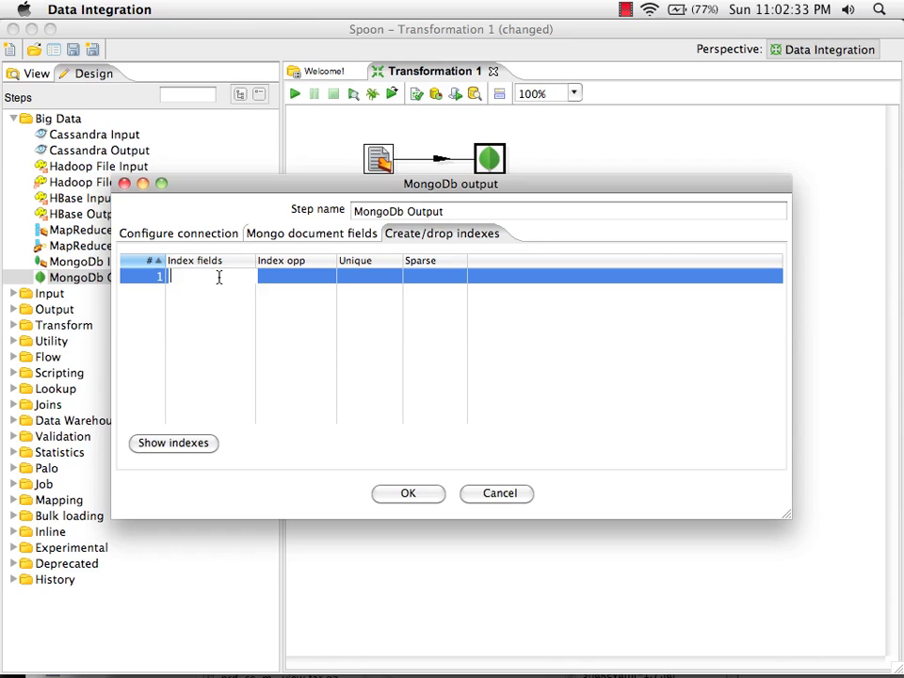
text(url)
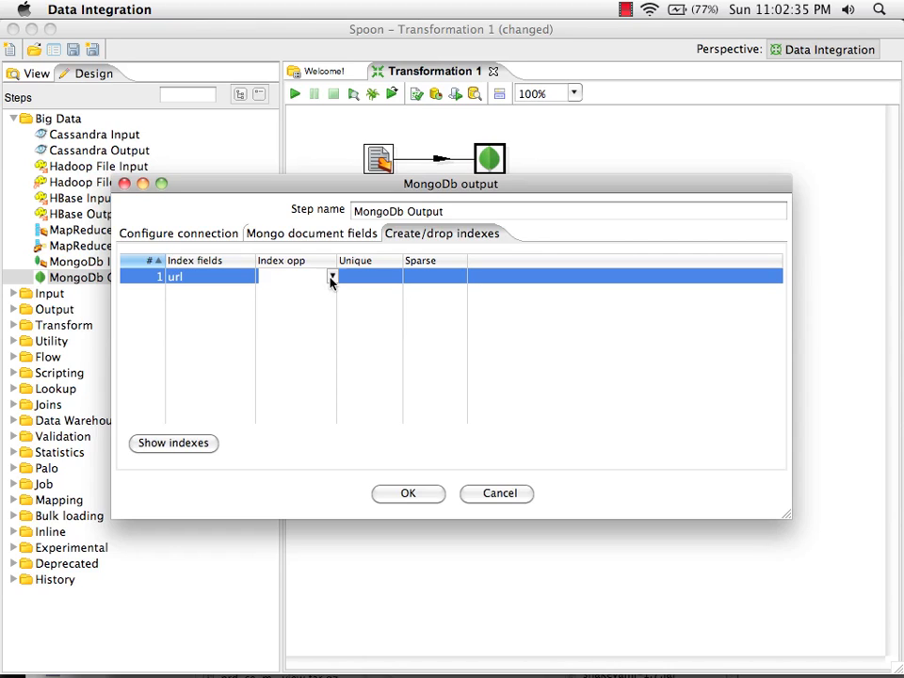
click(398, 275)
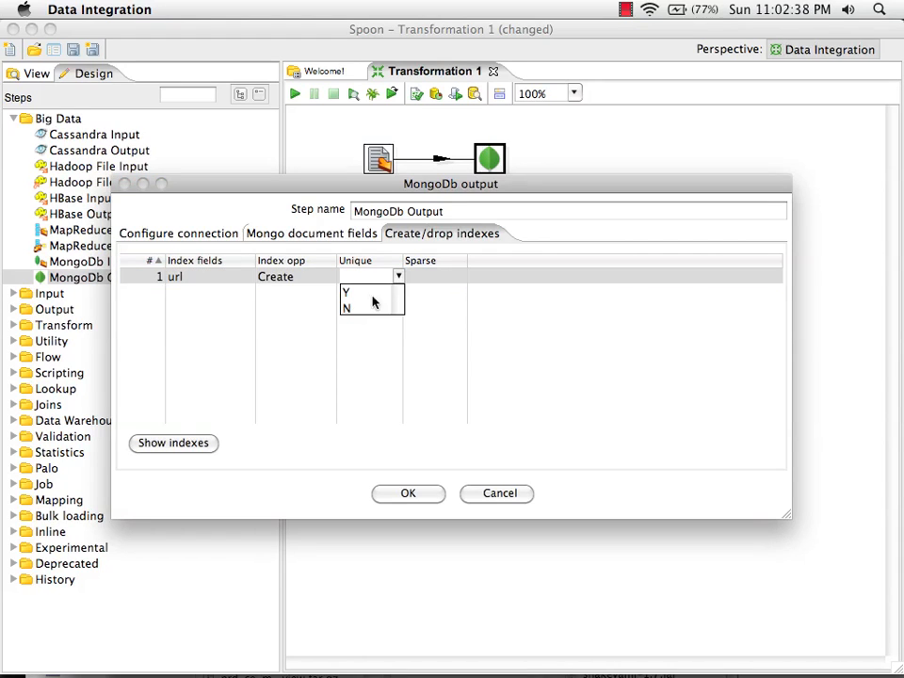
click(346, 310)
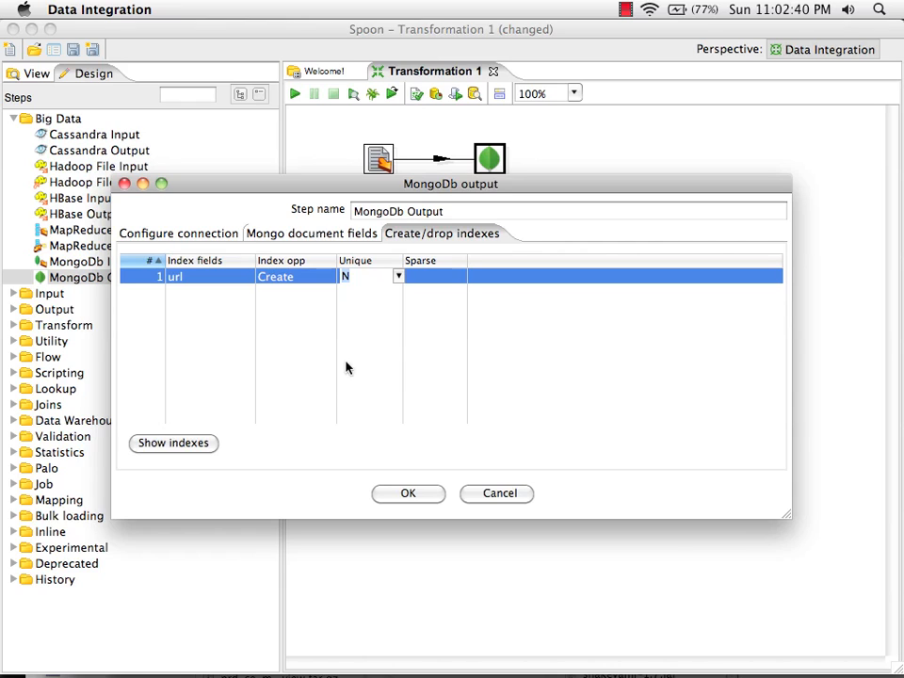
mouse_move(409, 496)
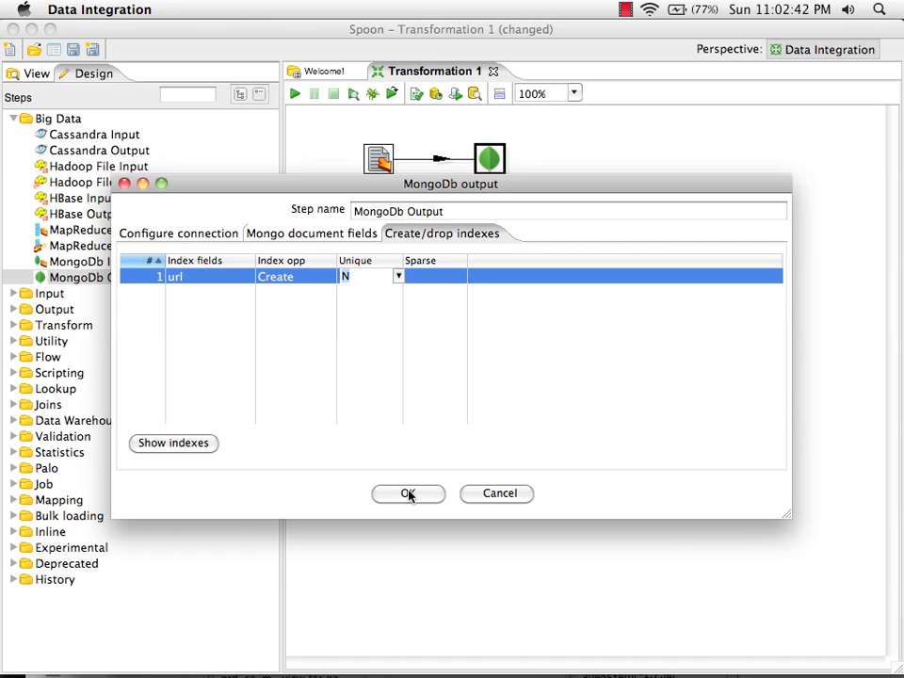
mouse_move(408, 494)
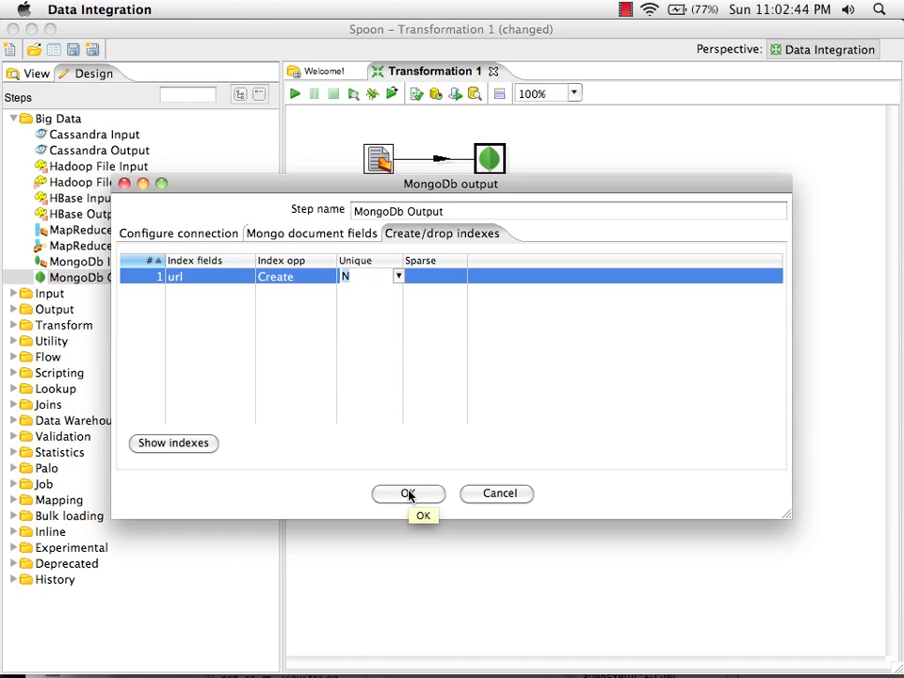
click(408, 493)
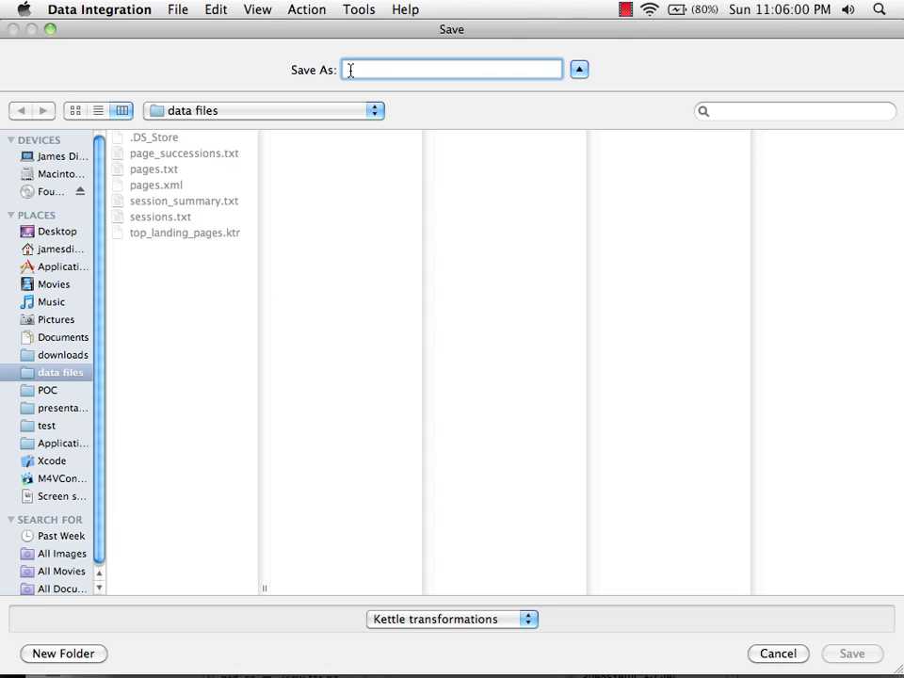
- Save the transformation as populate_mongodb_page_successions in the data files folder
text(populate_mongo)
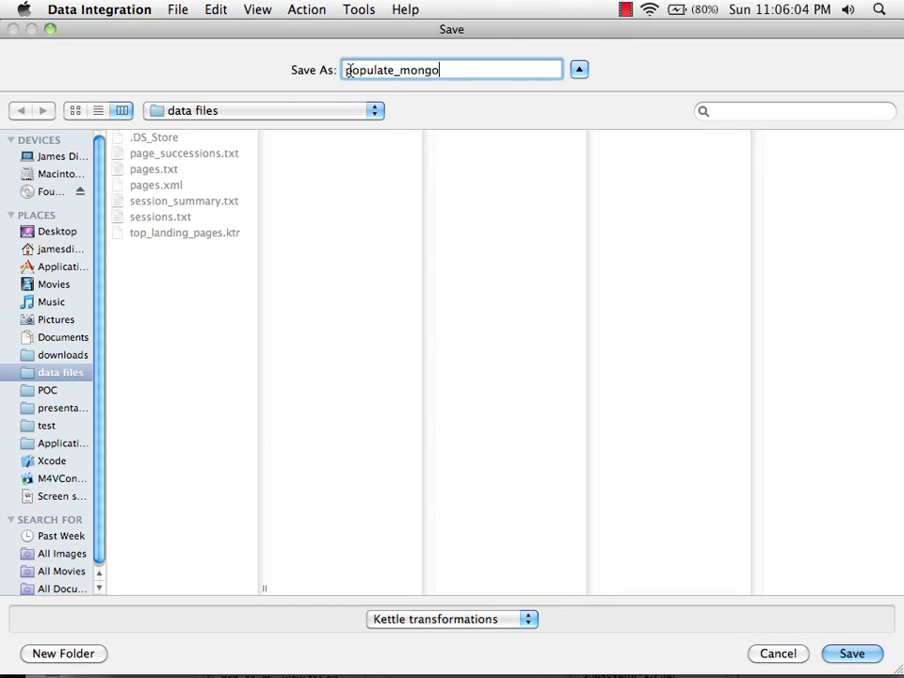
text(db_page)
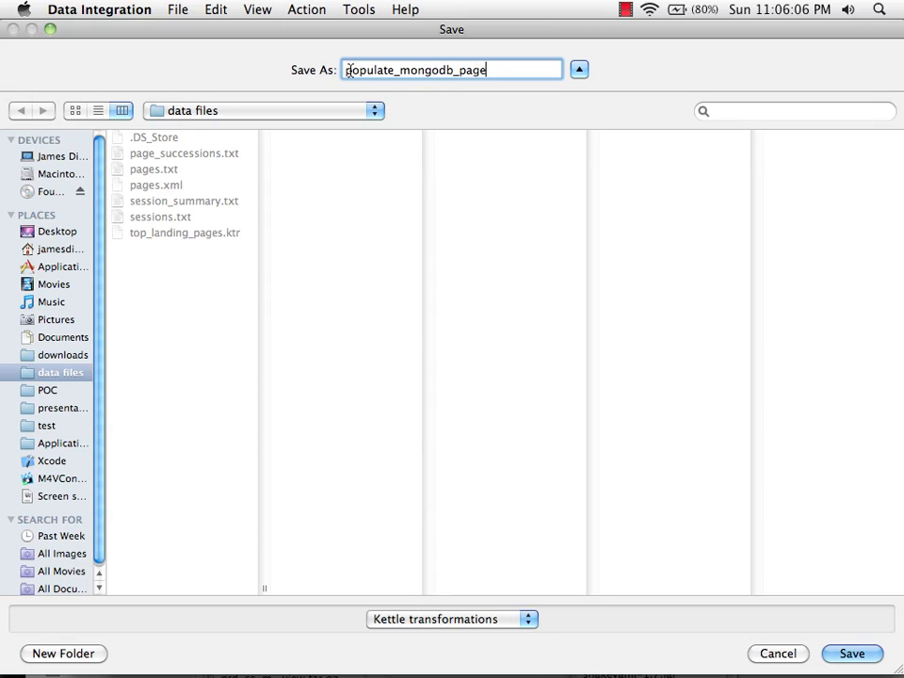
text(_successio)
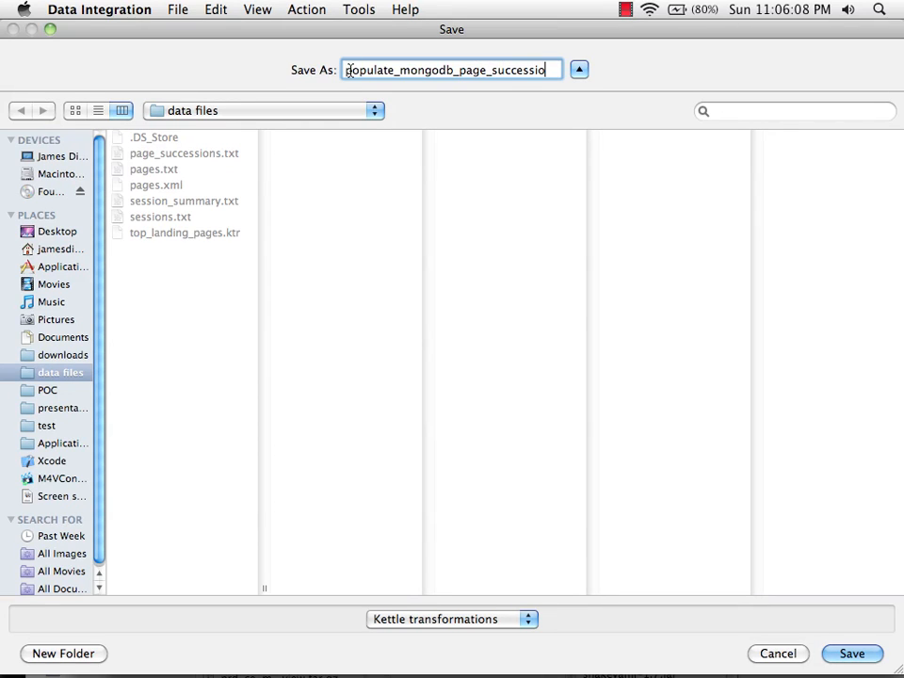
click(851, 654)
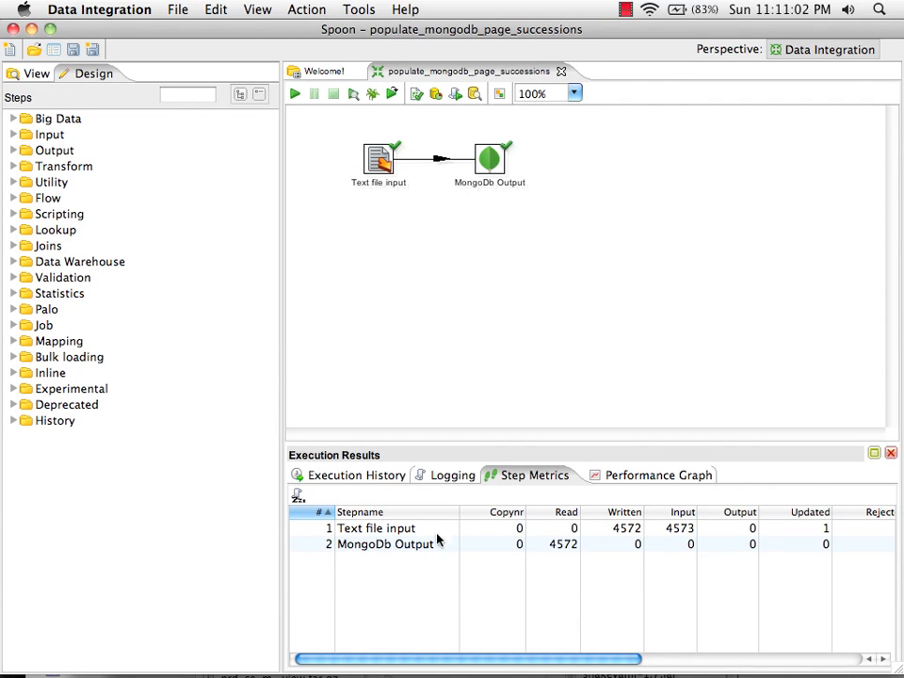
mouse_move(591, 532)
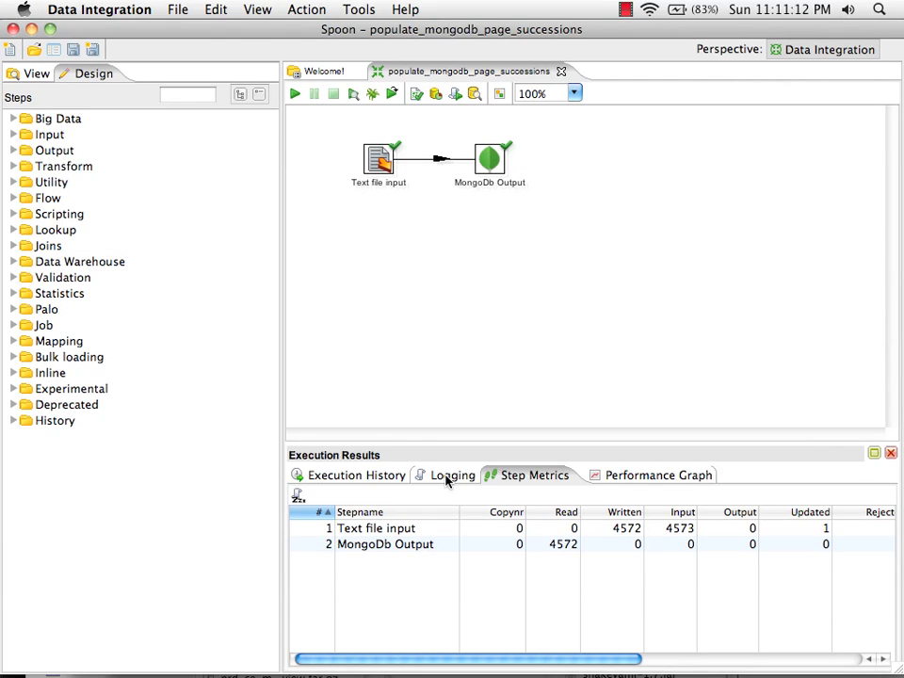
mouse_move(477, 308)
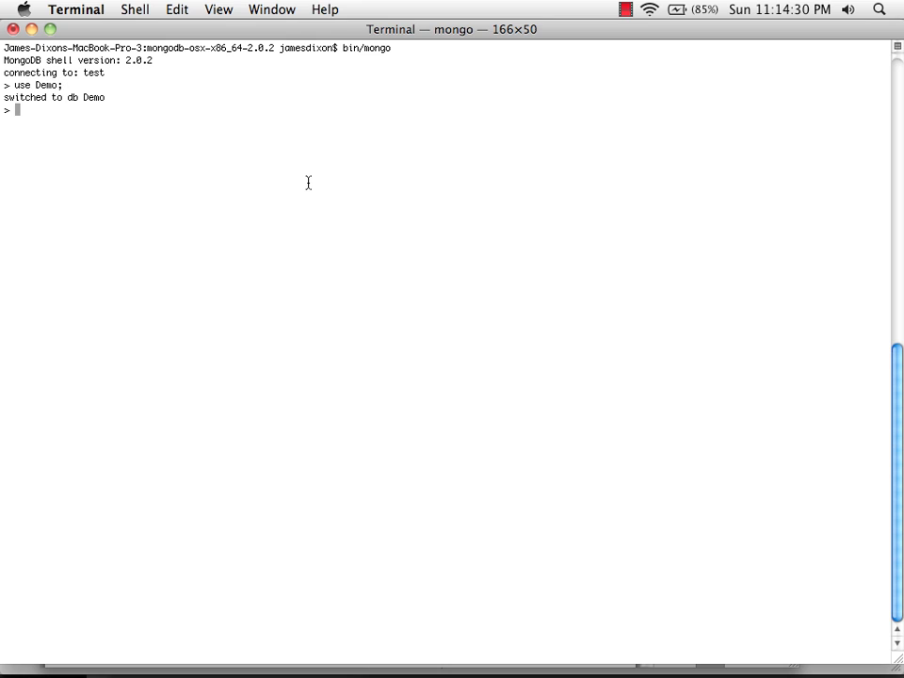
- Enter the query db.PageSuccessions.find(); at the Demo database prompt
text(db.PageSuccessions.find();)
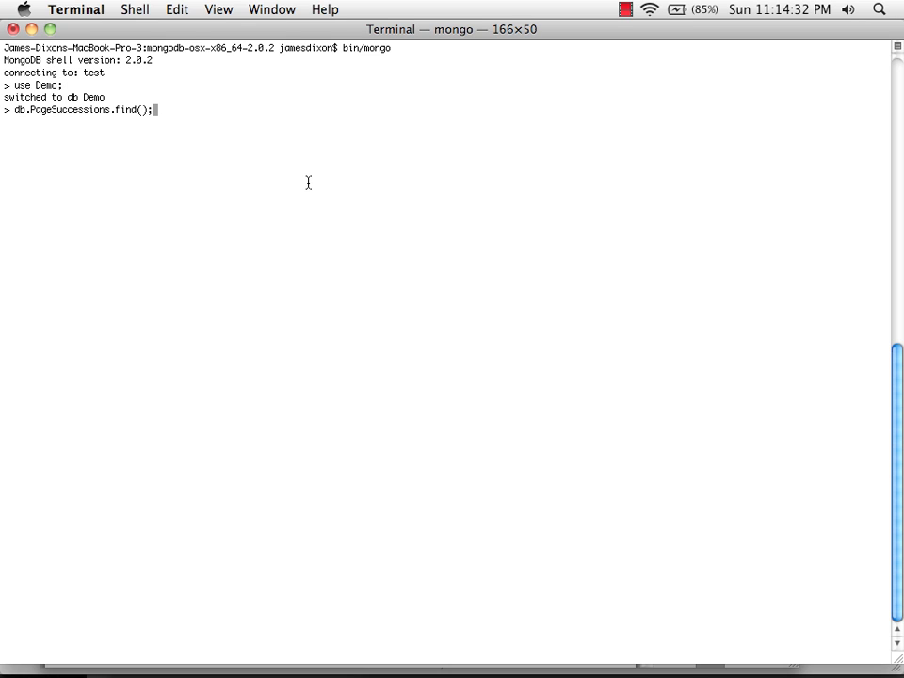